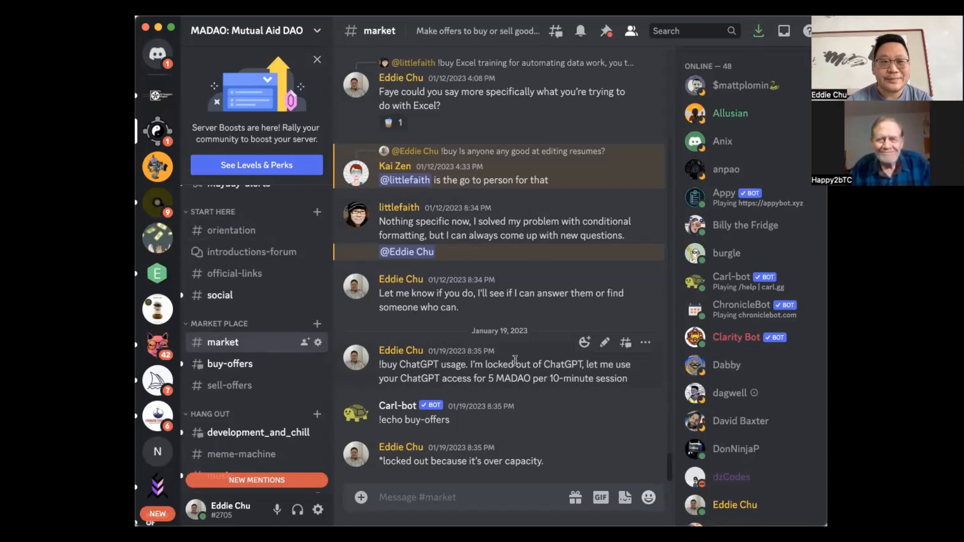
pyautogui.moveTo(510, 305)
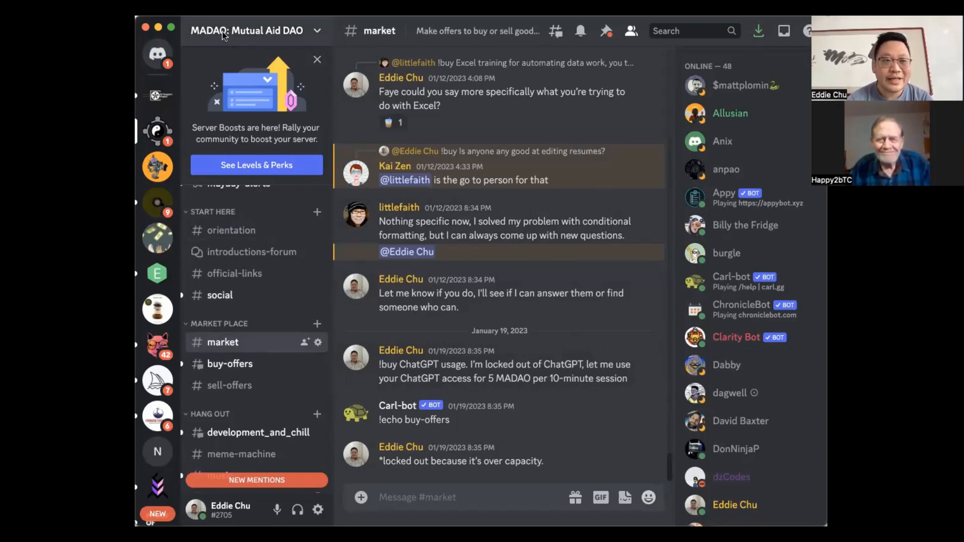
pyautogui.moveTo(448, 292)
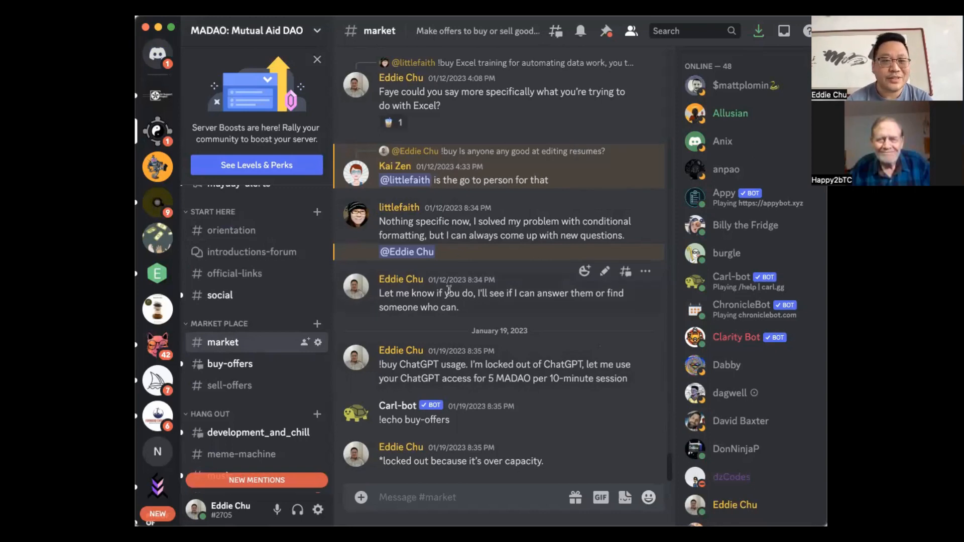
pyautogui.moveTo(323, 308)
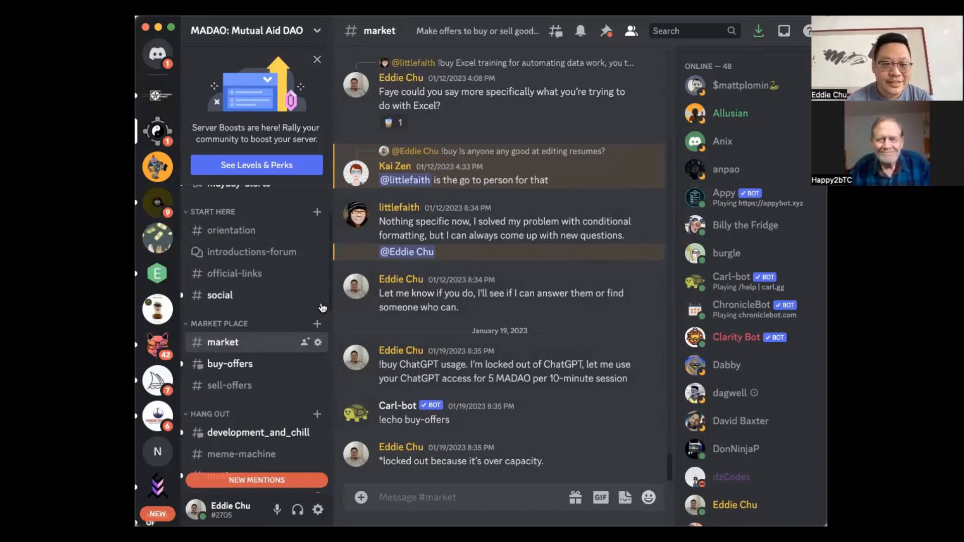
pyautogui.moveTo(458, 403)
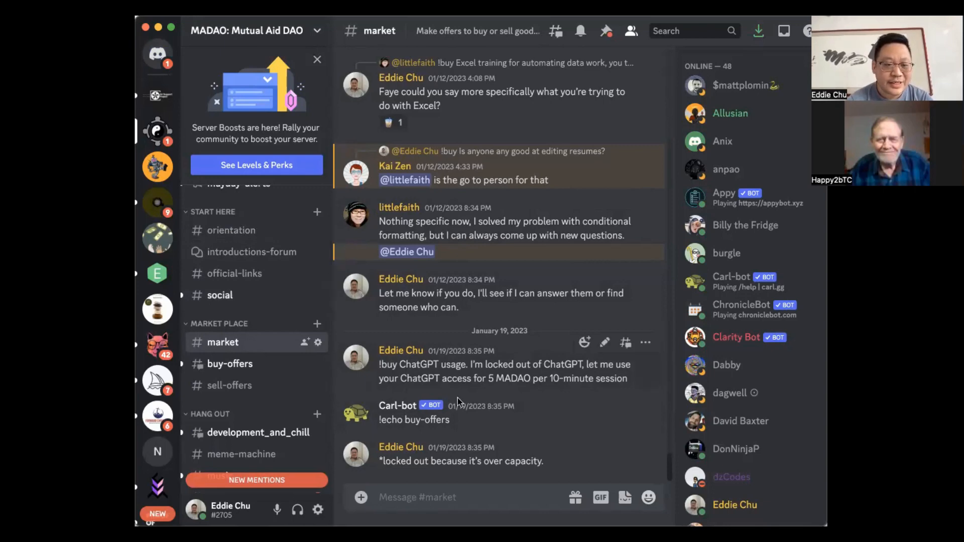
pyautogui.moveTo(535, 294)
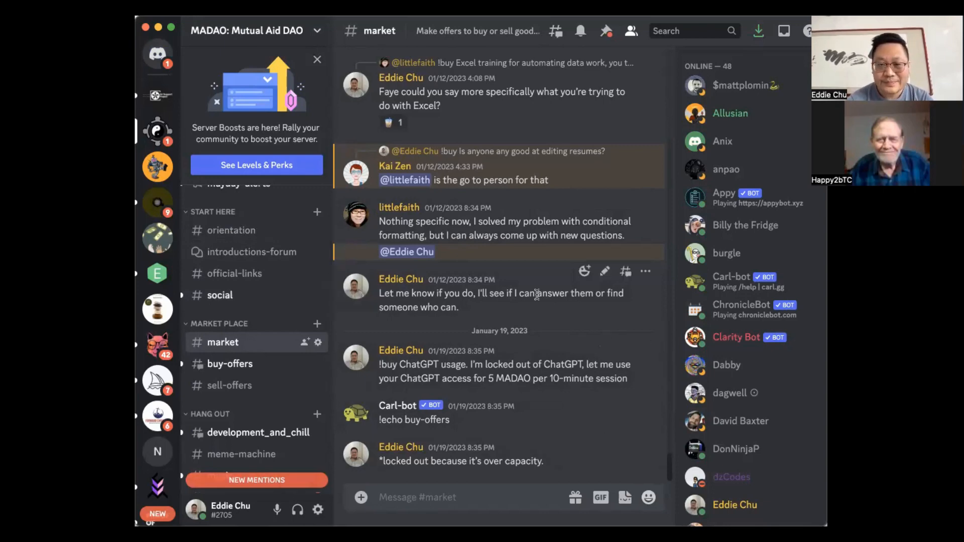
pyautogui.moveTo(518, 303)
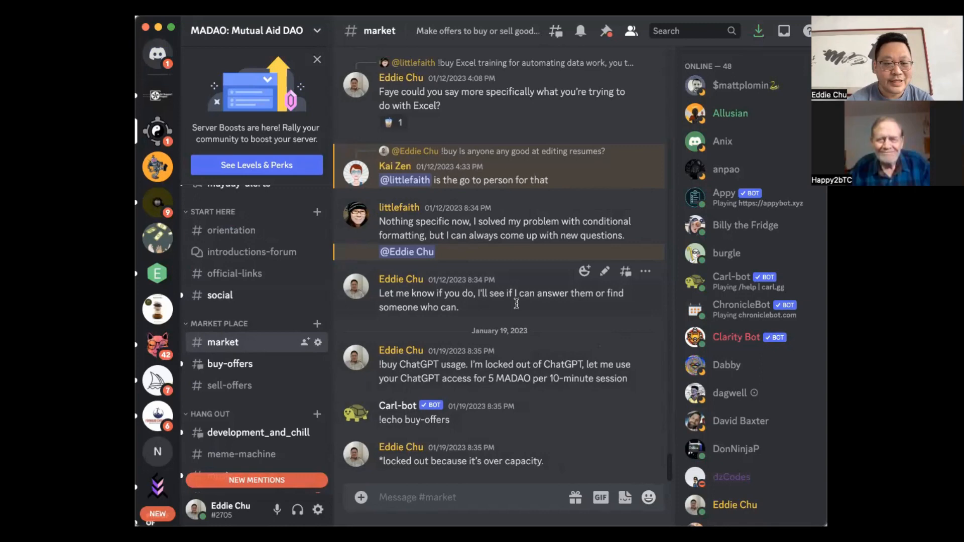
pyautogui.moveTo(483, 353)
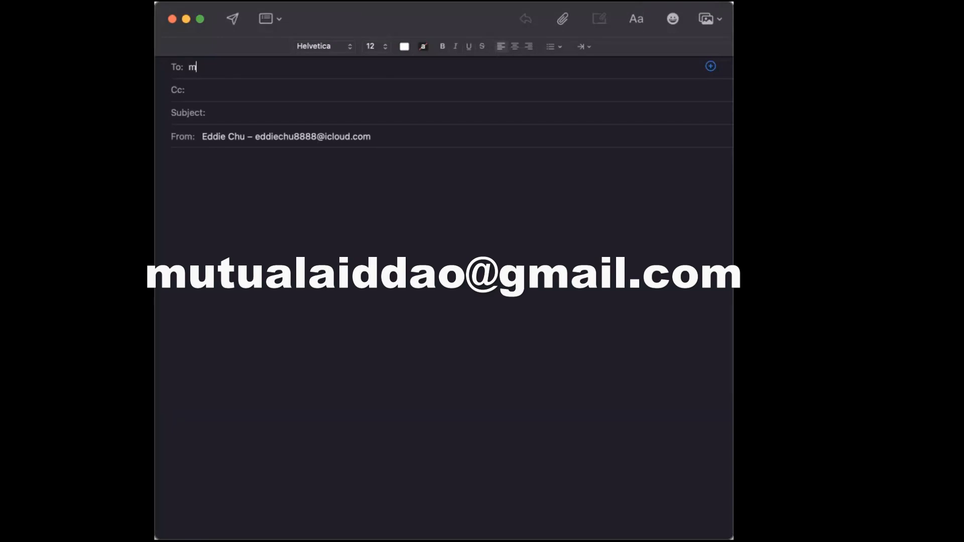
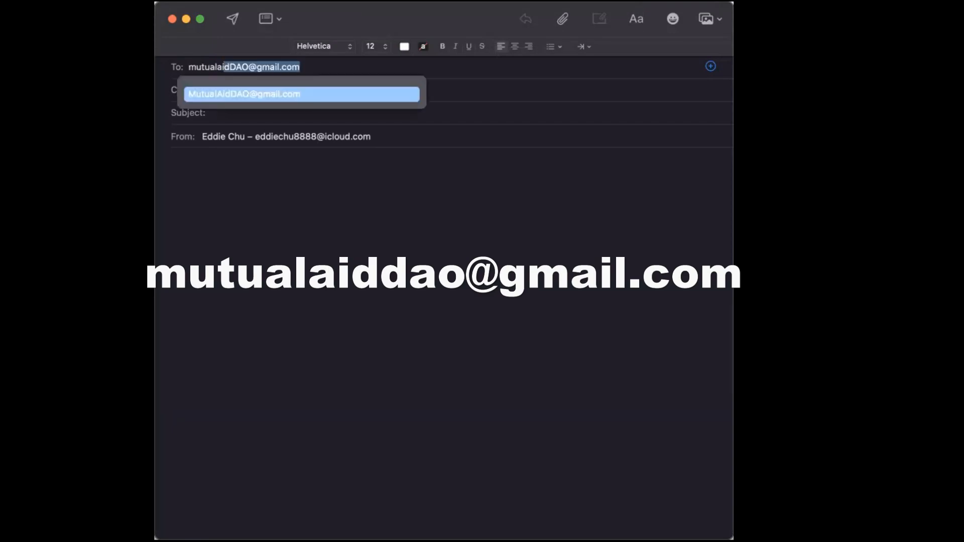
pyautogui.click(301, 94)
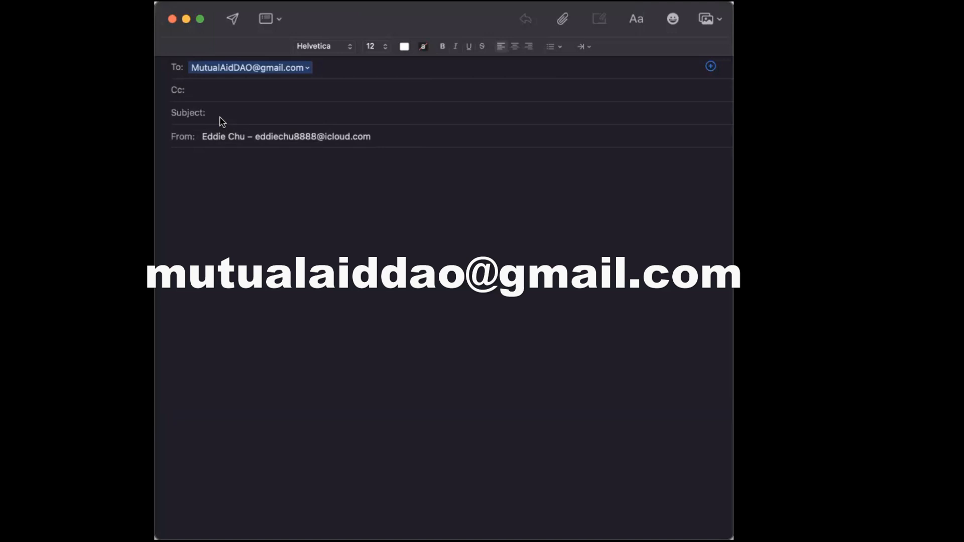
pyautogui.write('Sign up')
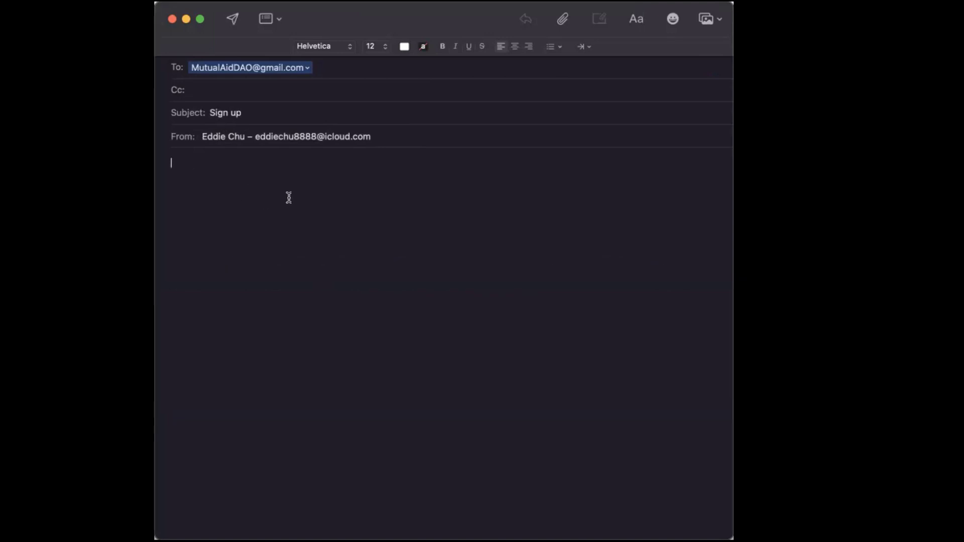
pyautogui.write("Hi, I'd like to sign up.")
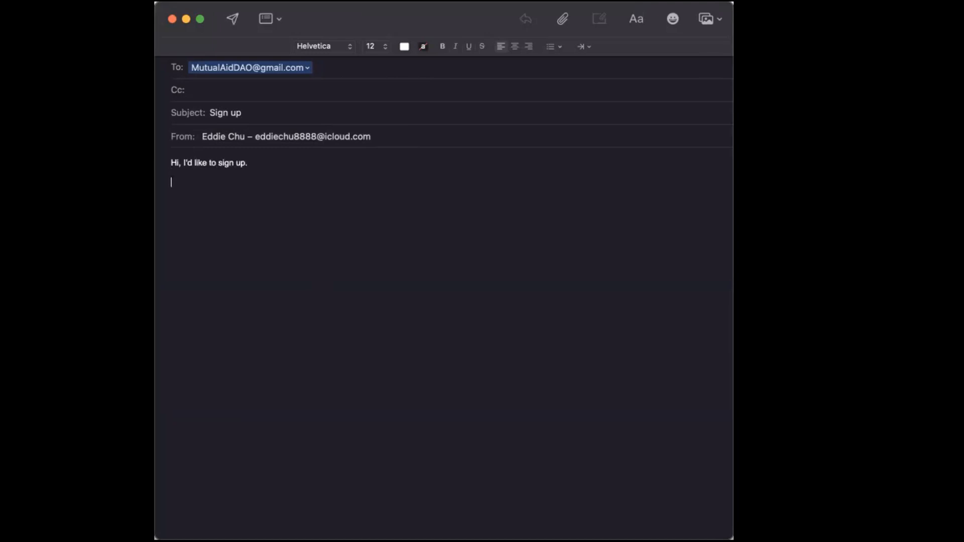
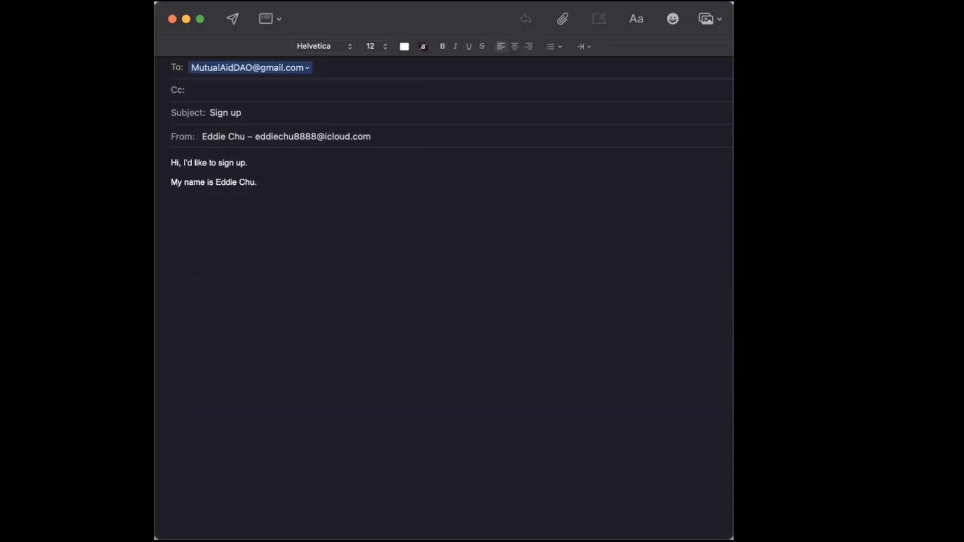
pyautogui.write('My Discord name')
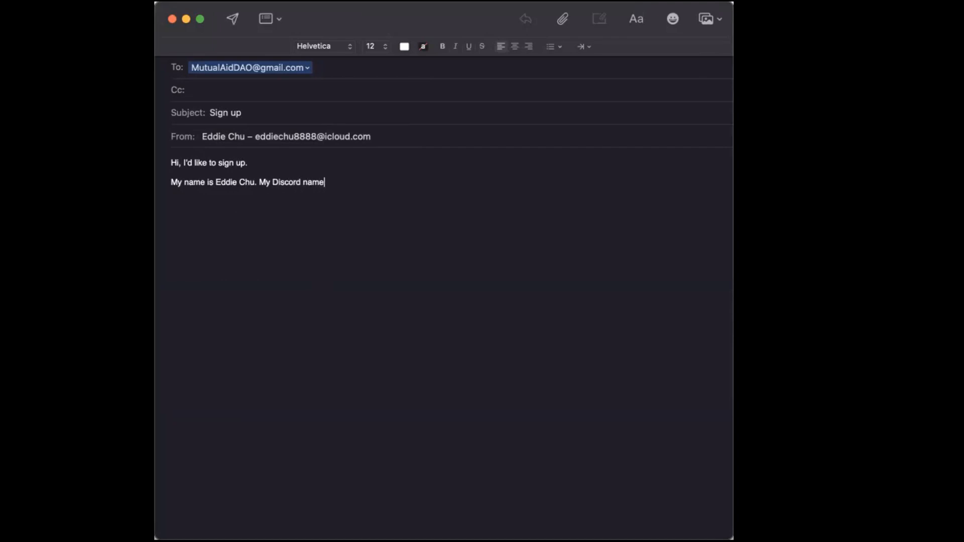
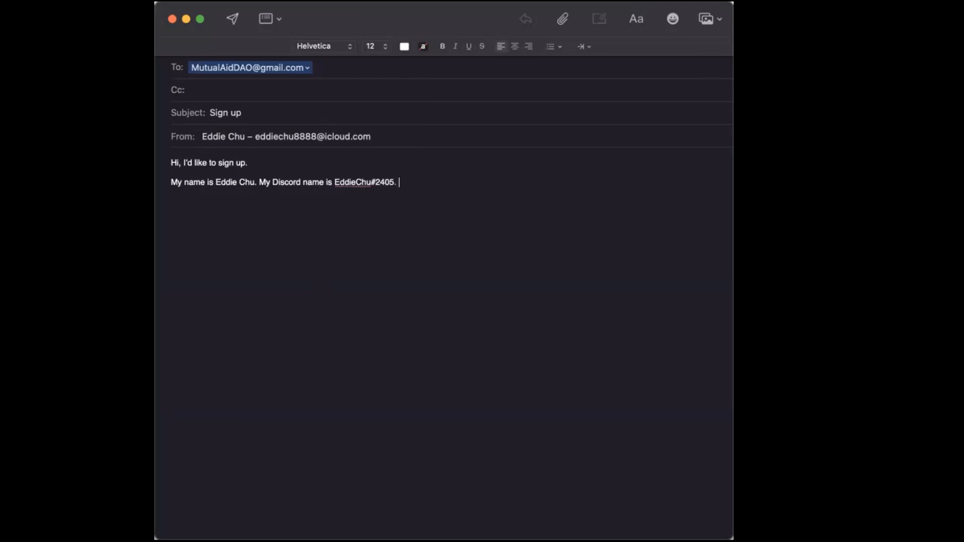
# Drop the unfinished email sentence and sign off with 'Thanks!'
pyautogui.write('And my email d')
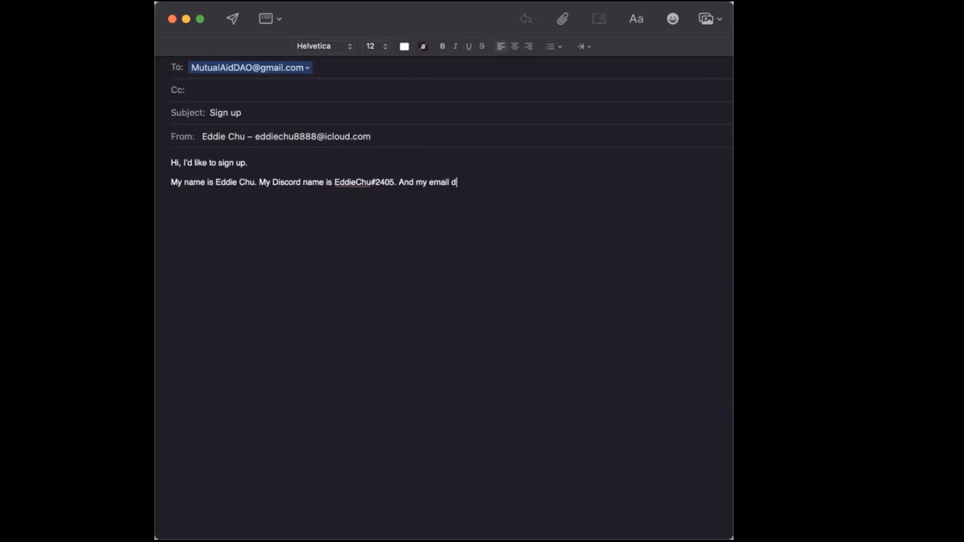
pyautogui.press('backspace')
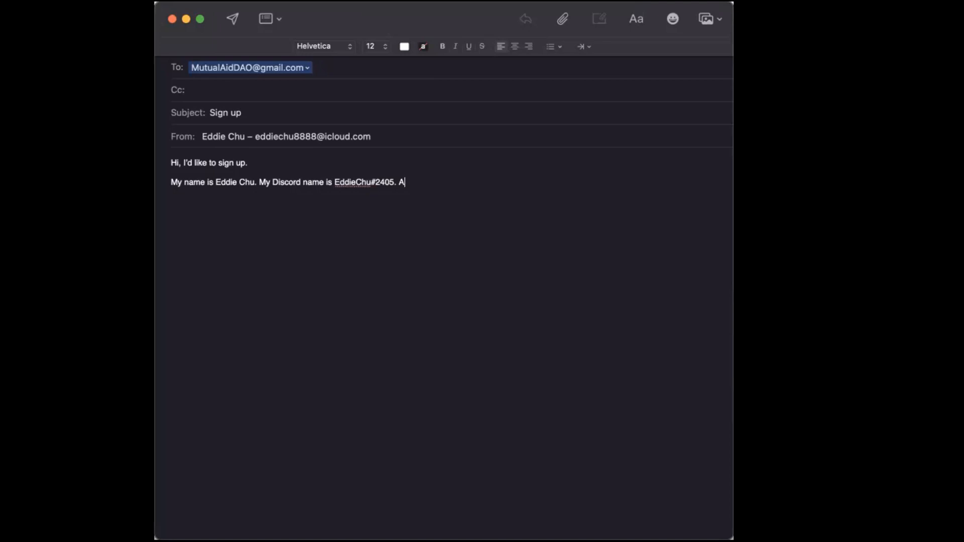
pyautogui.press('backspace')
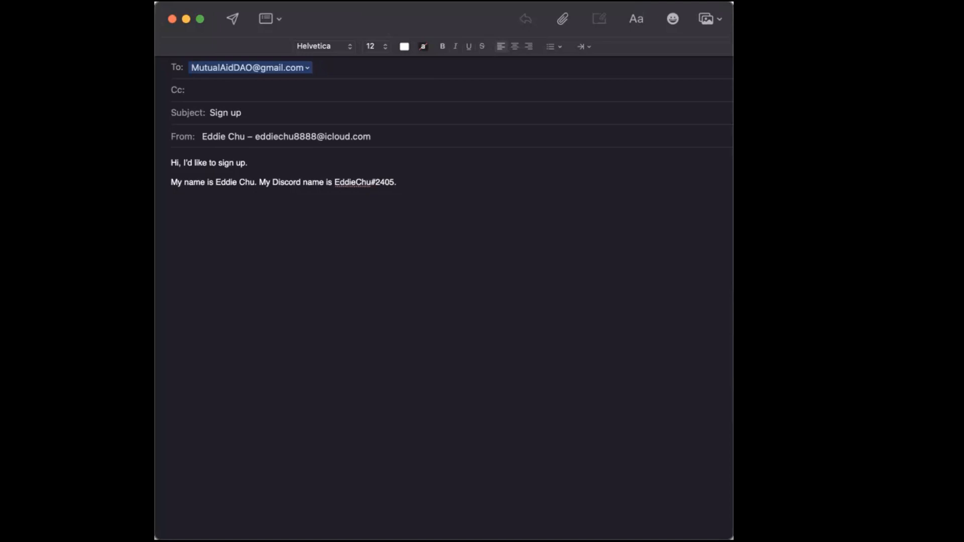
pyautogui.write('Thanks')
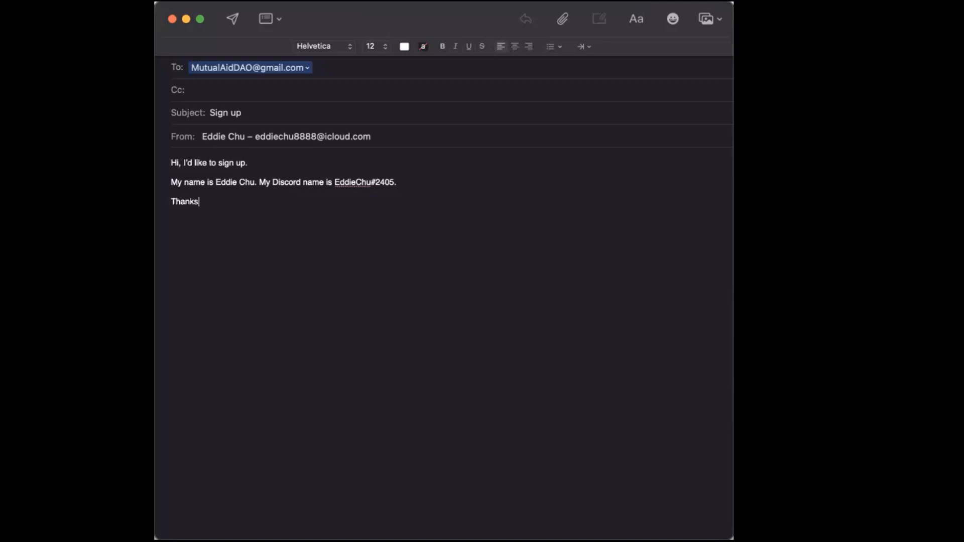
pyautogui.write('!')
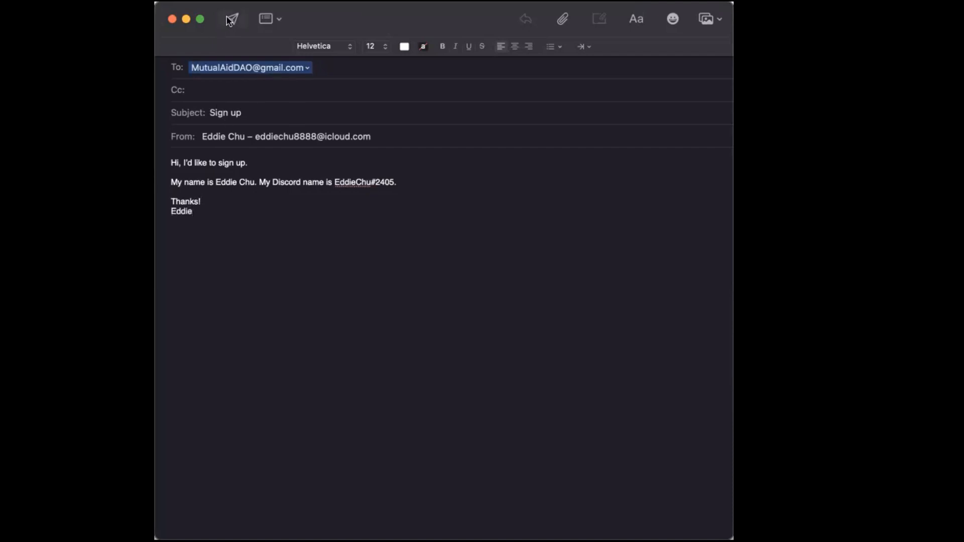
pyautogui.moveTo(351, 258)
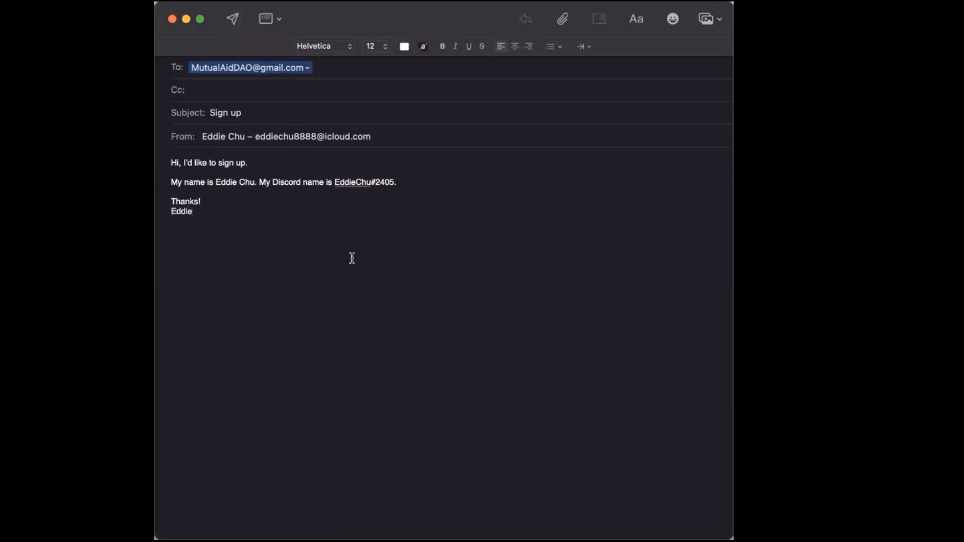
pyautogui.moveTo(364, 255)
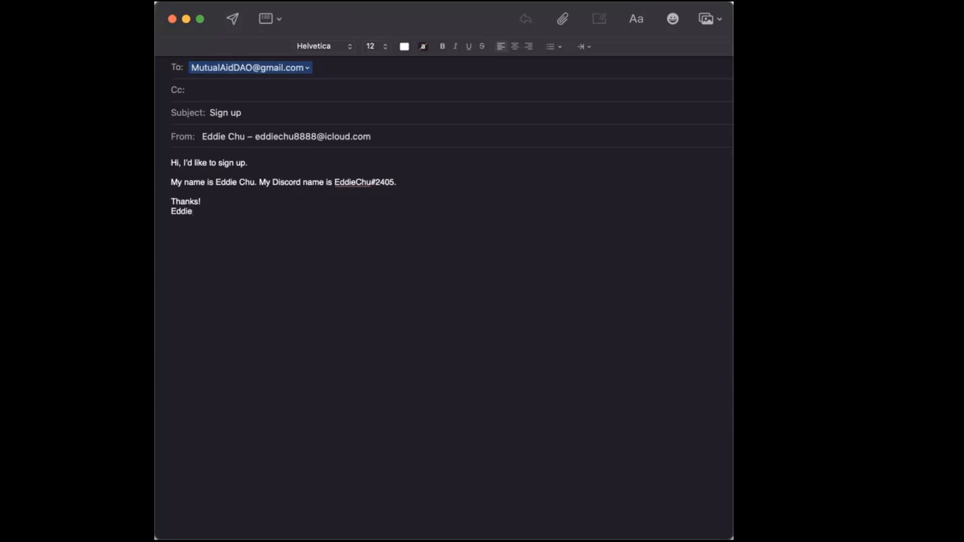
pyautogui.moveTo(275, 458)
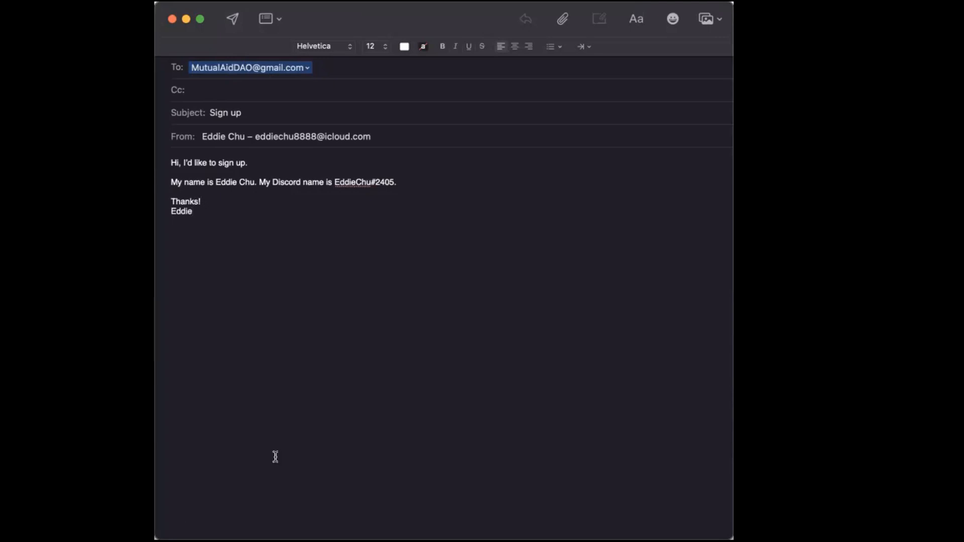
pyautogui.moveTo(276, 457)
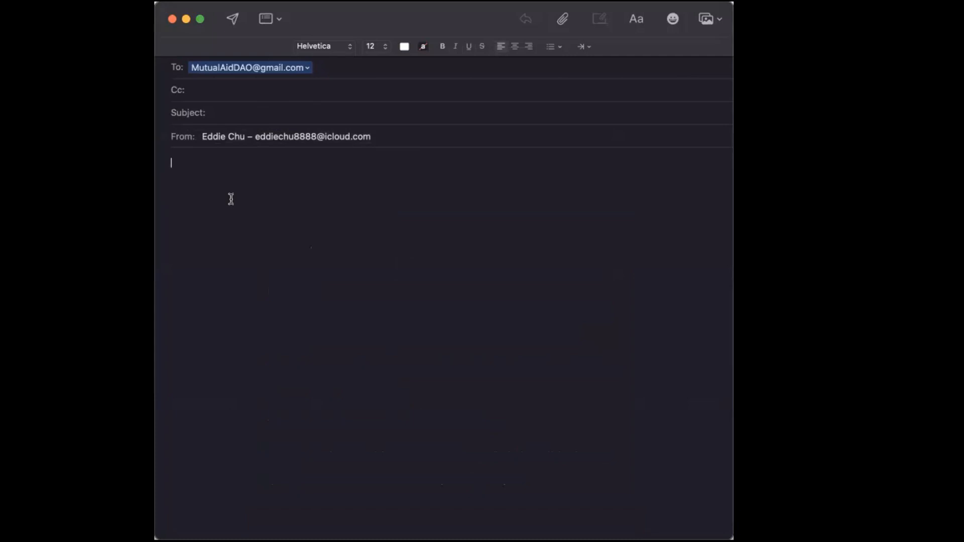
pyautogui.click(250, 67)
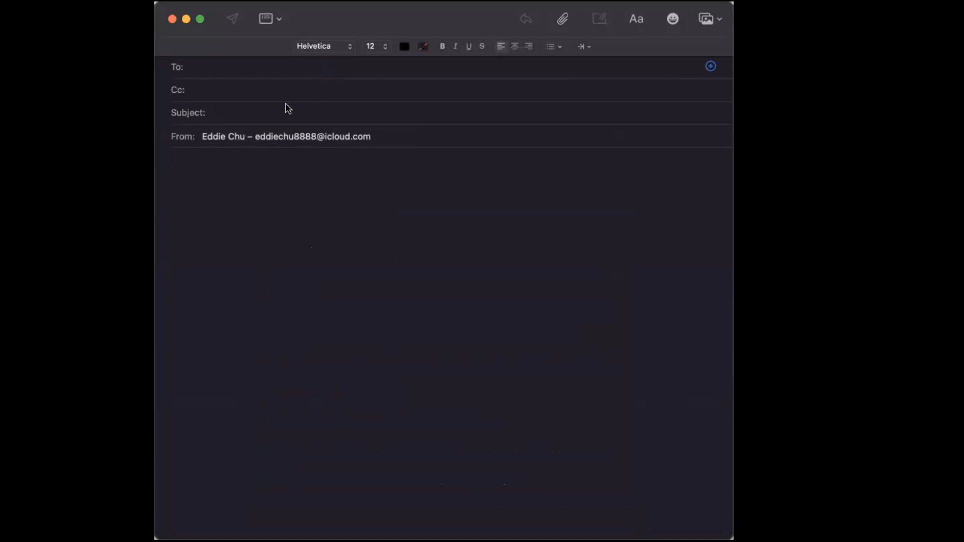
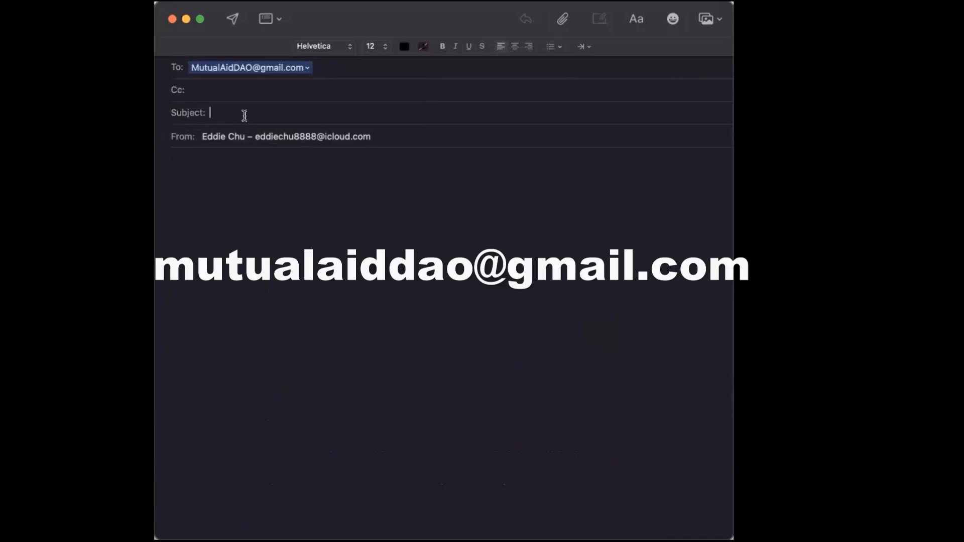
pyautogui.write('Payment')
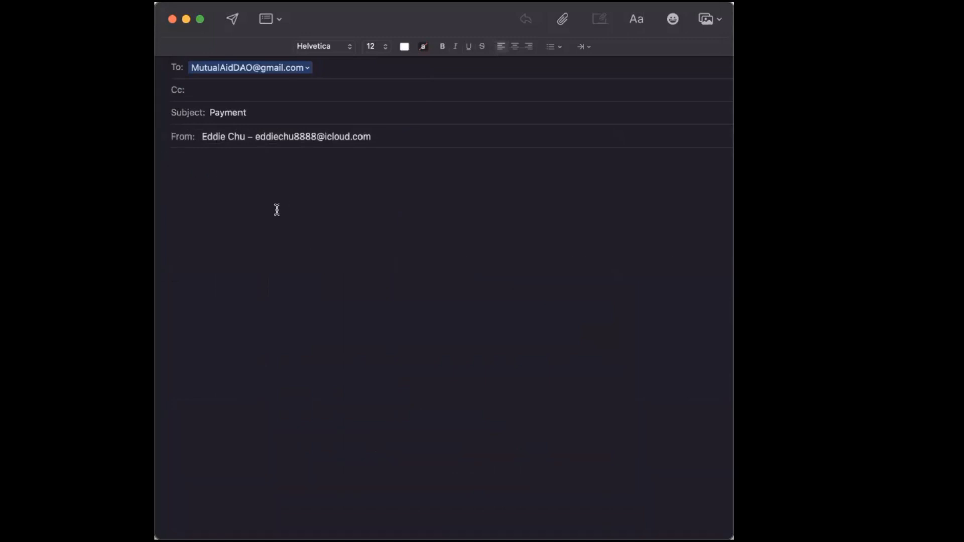
# Write the body 'Please pay Kai 30 MADAO. Thanks!'
pyautogui.write('Pay')
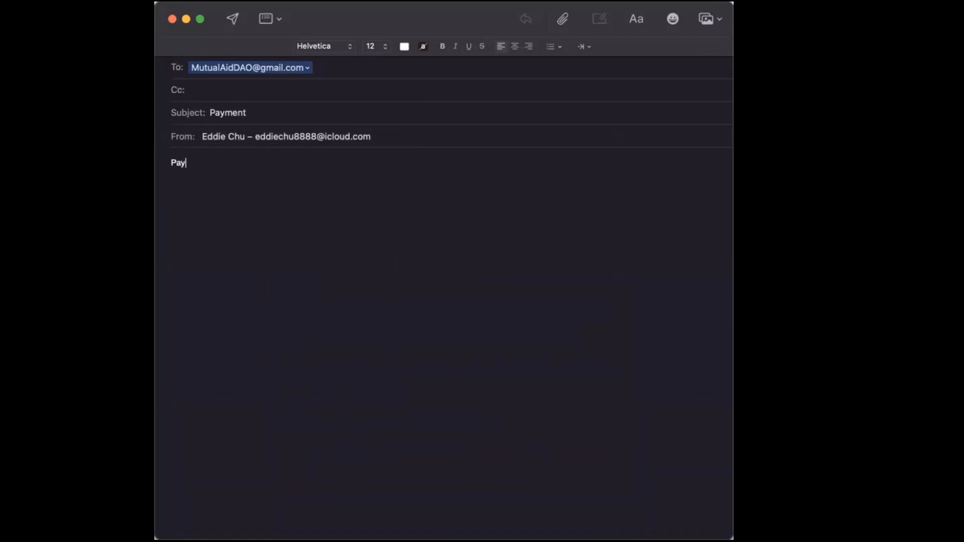
pyautogui.write('Ple')
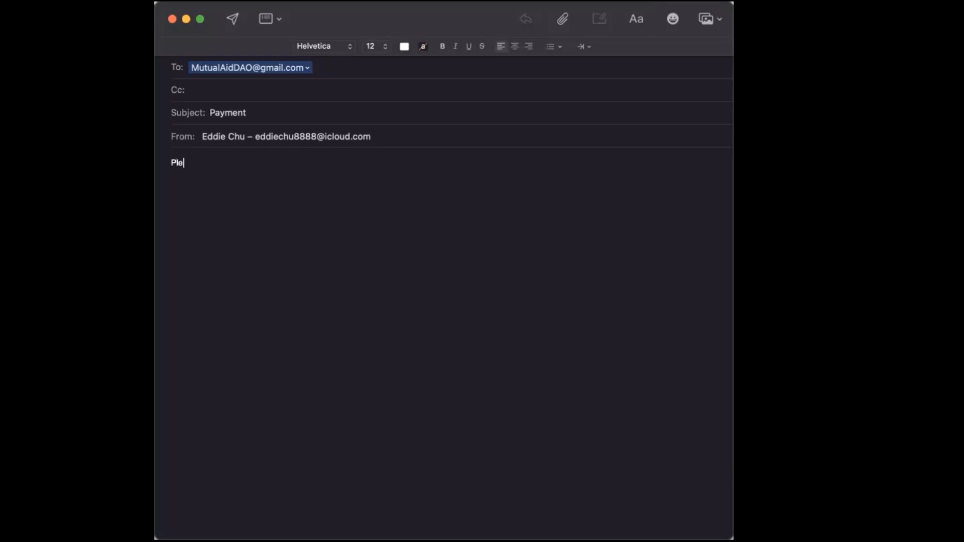
pyautogui.write('ase pay Kai')
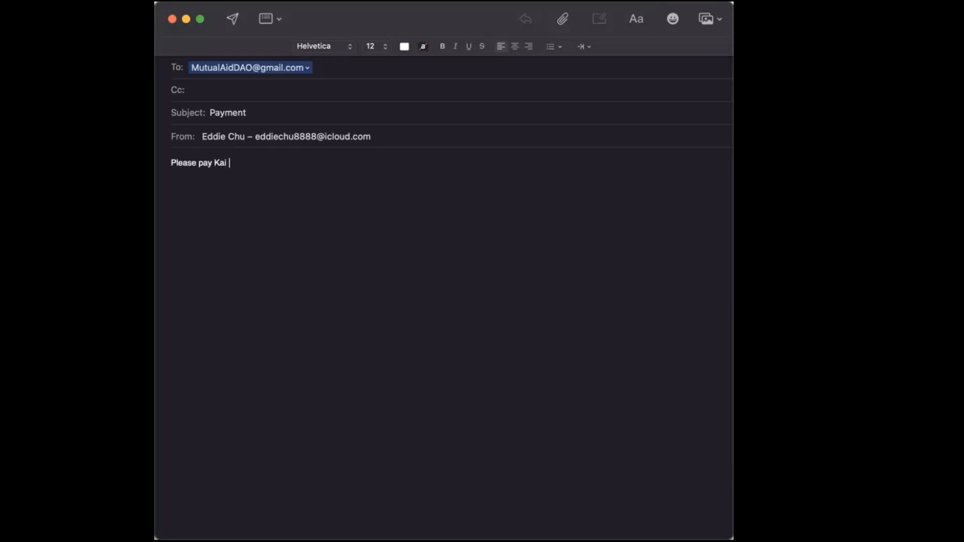
pyautogui.write('3')
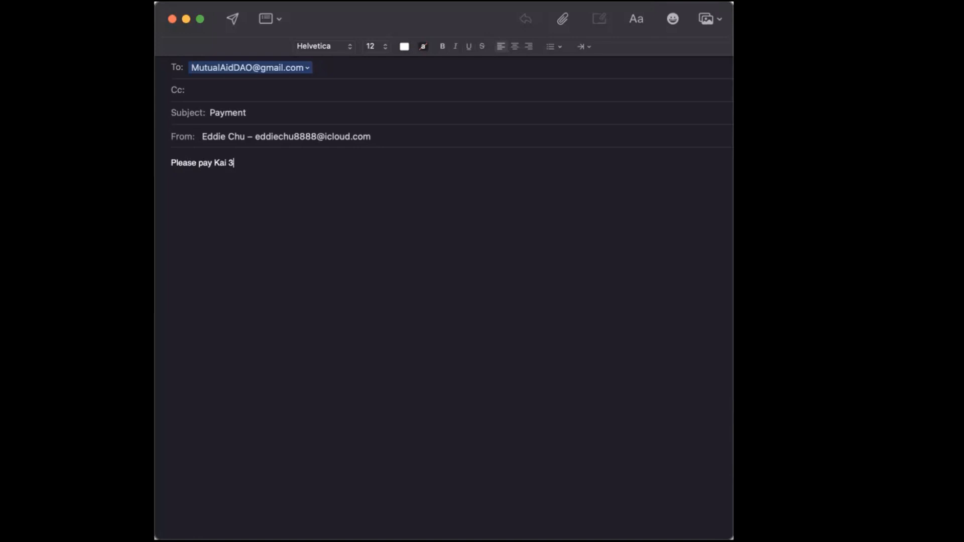
pyautogui.write('0 MADAO')
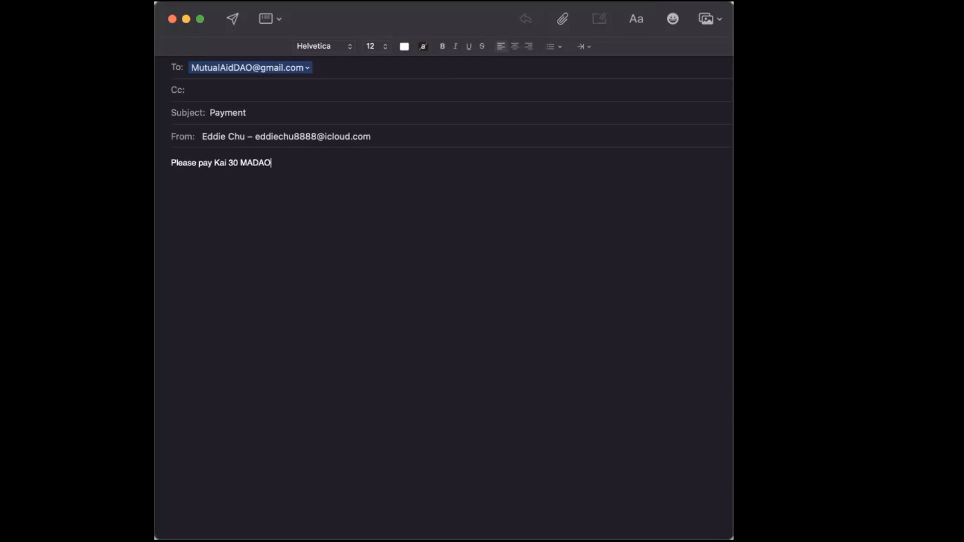
pyautogui.write('.')
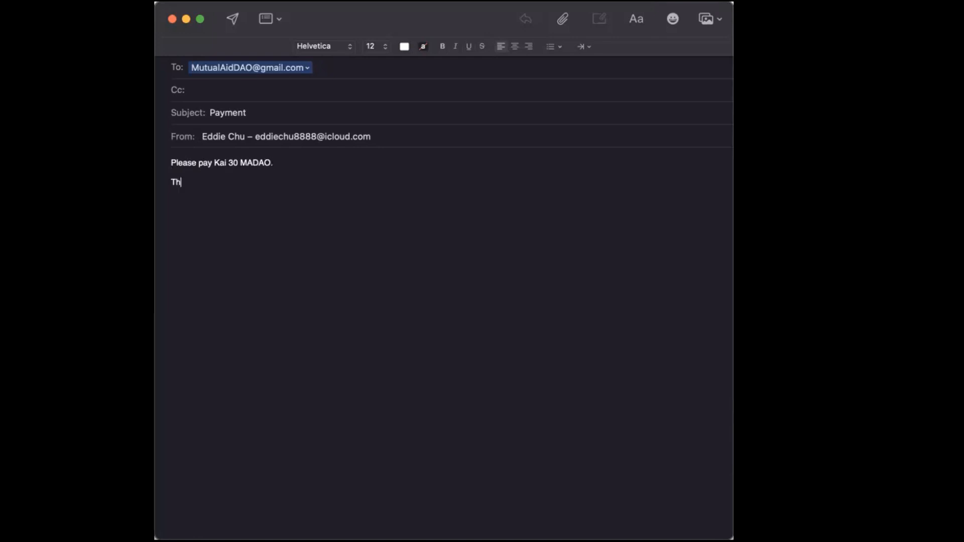
pyautogui.write('anks!')
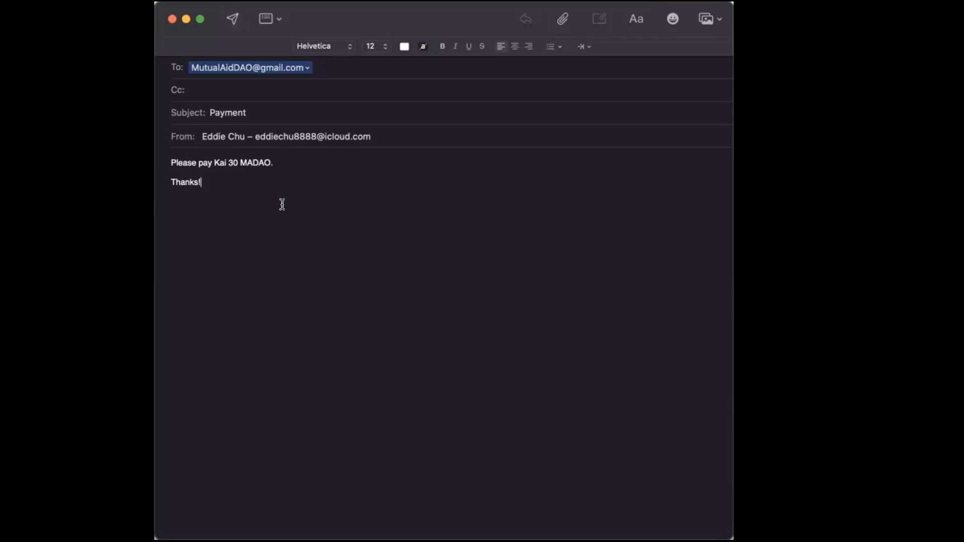
pyautogui.moveTo(399, 245)
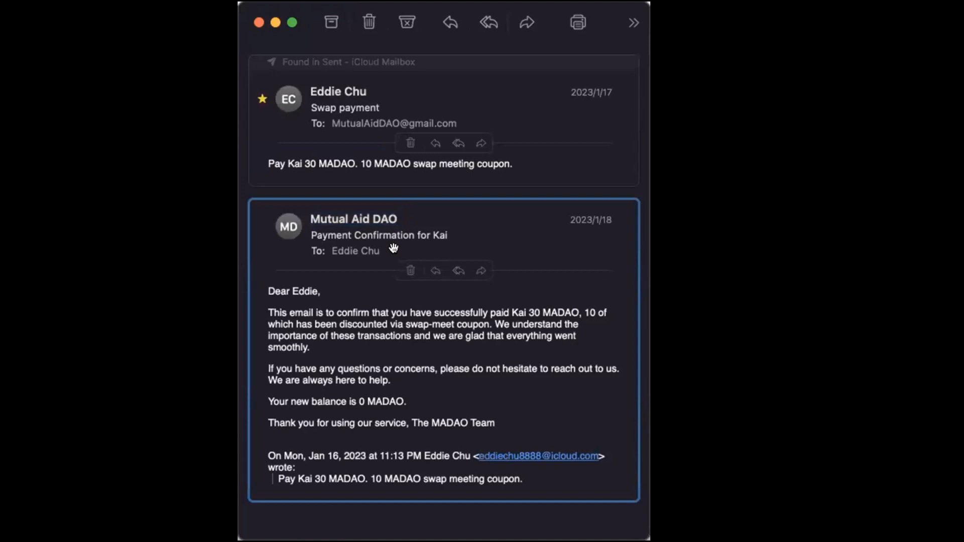
pyautogui.moveTo(442, 11)
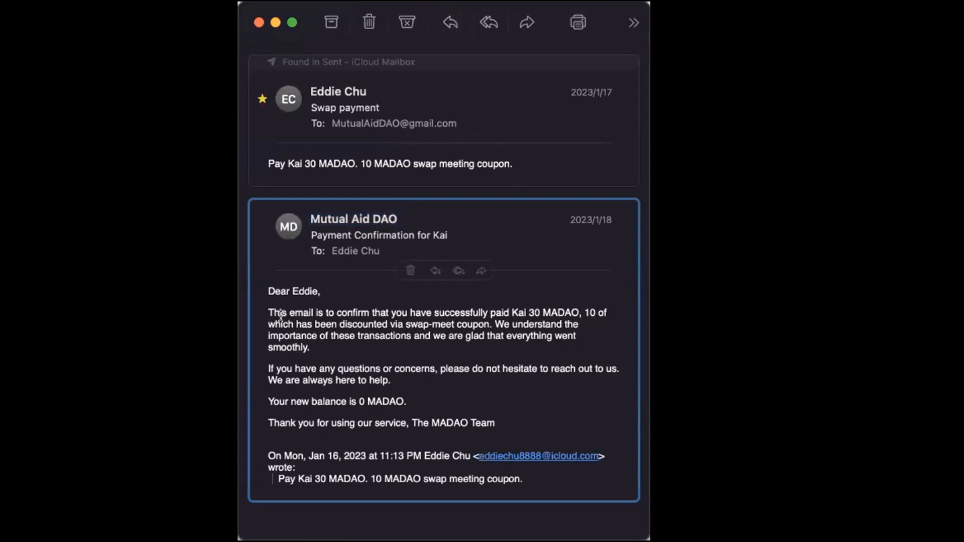
pyautogui.moveTo(536, 317)
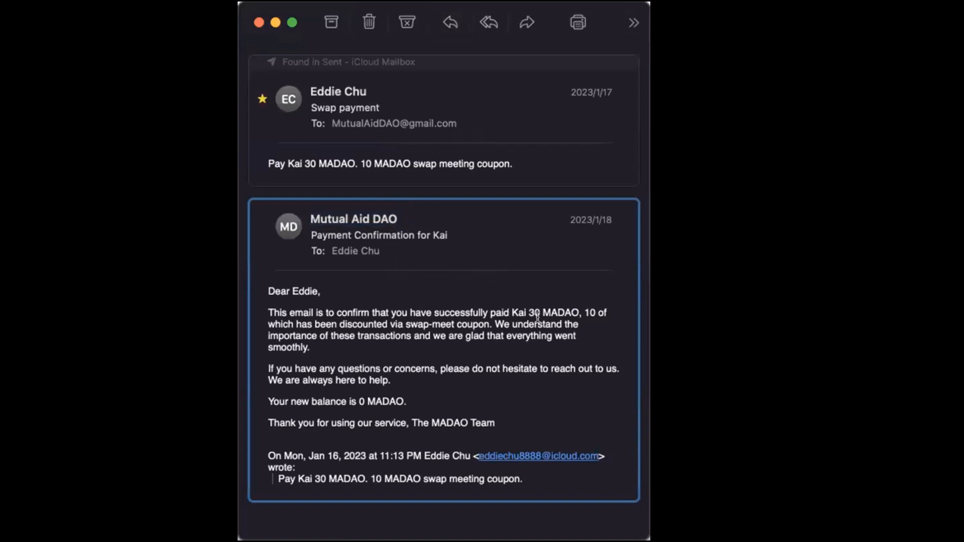
pyautogui.moveTo(498, 356)
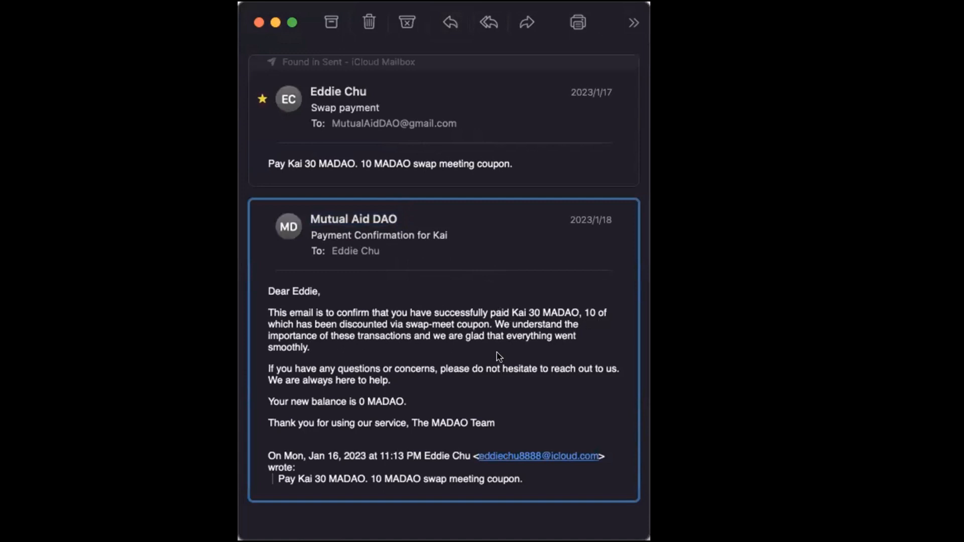
pyautogui.moveTo(393, 357)
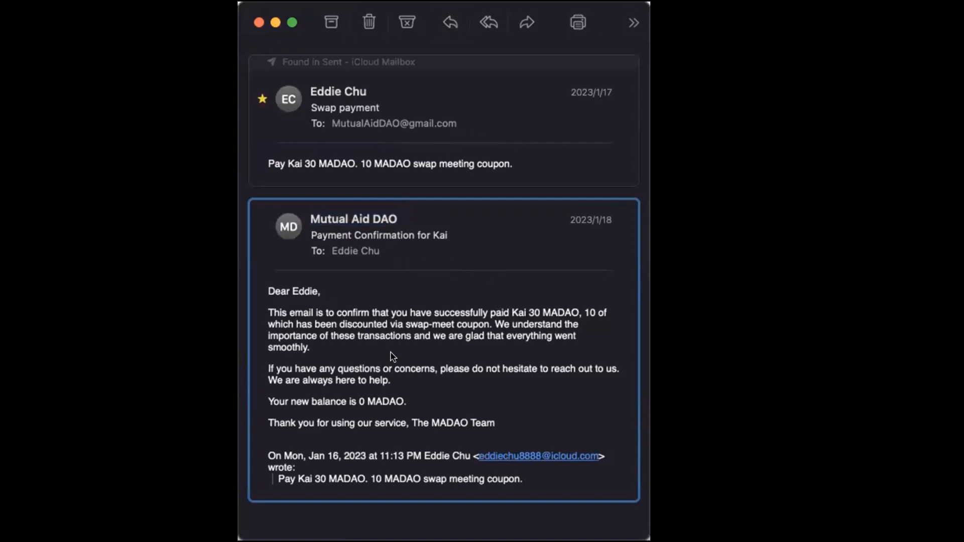
pyautogui.moveTo(323, 396)
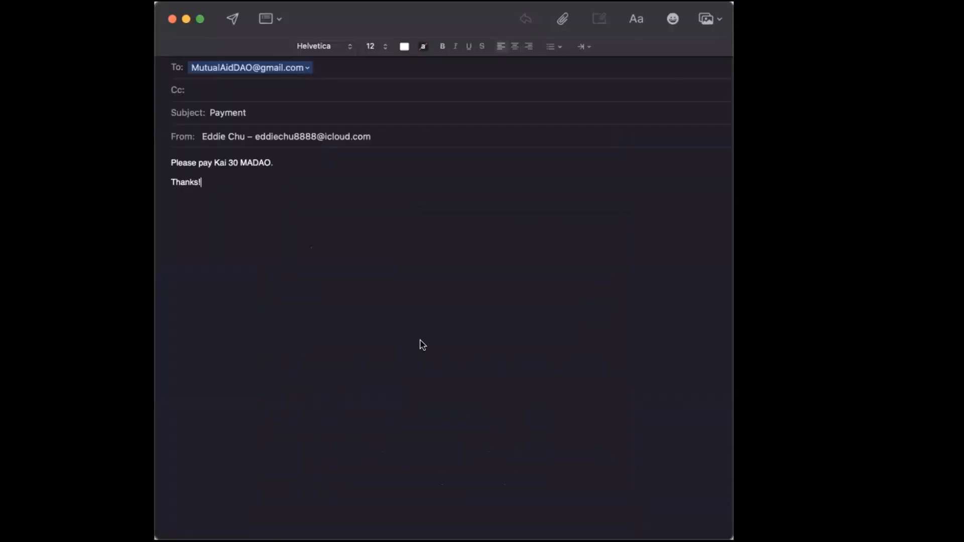
pyautogui.moveTo(483, 316)
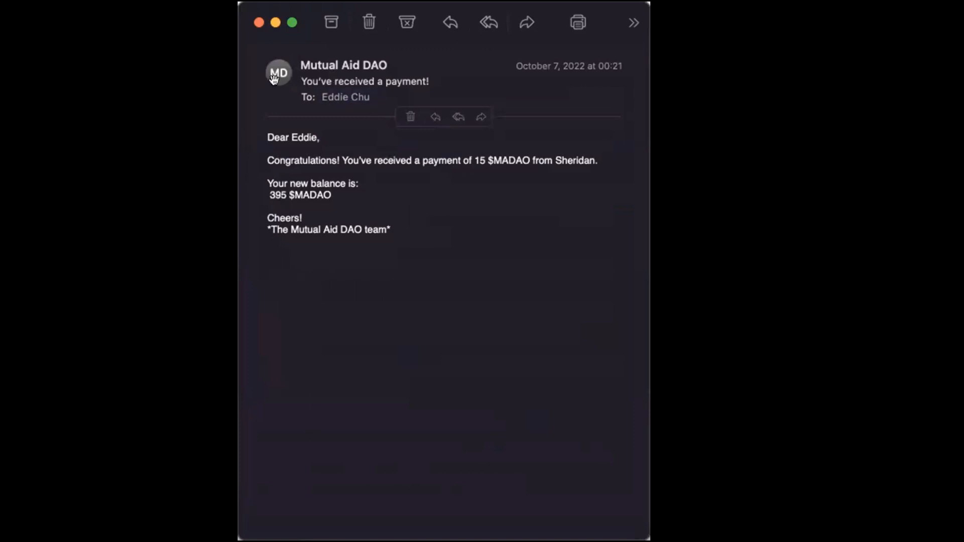
pyautogui.moveTo(259, 144)
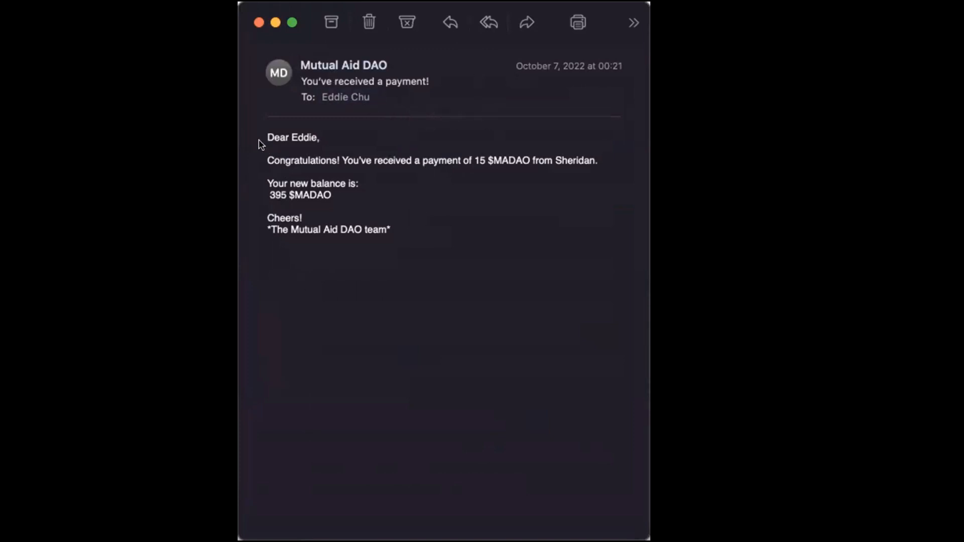
pyautogui.moveTo(396, 155)
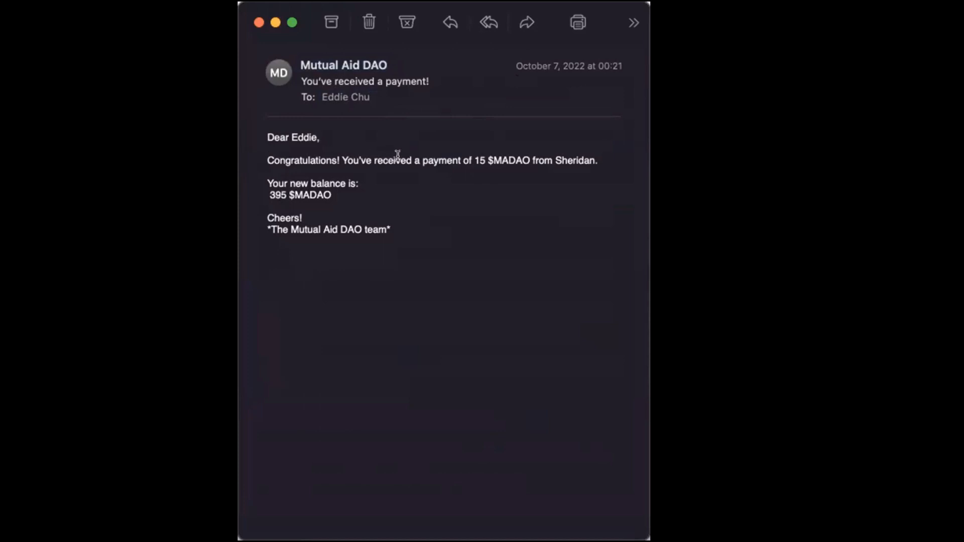
pyautogui.moveTo(485, 220)
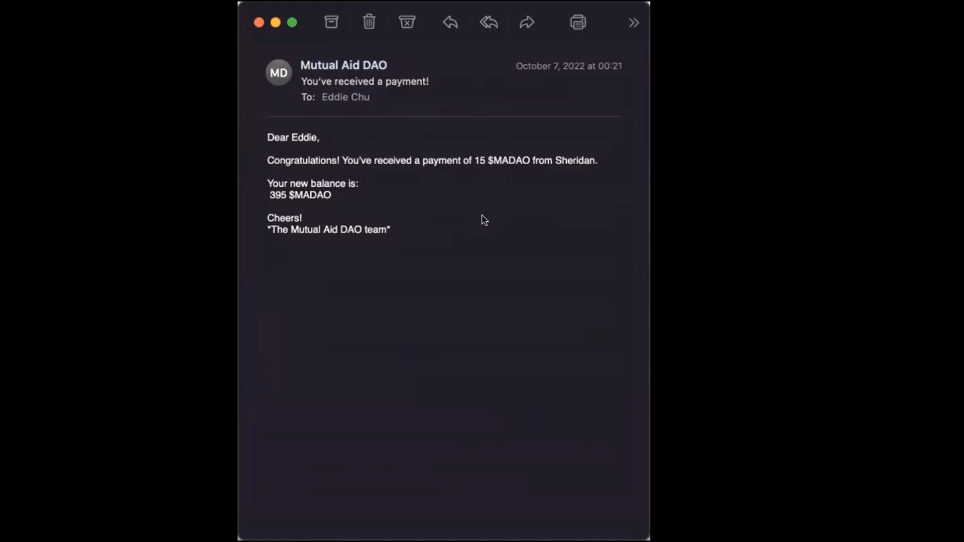
pyautogui.moveTo(329, 193)
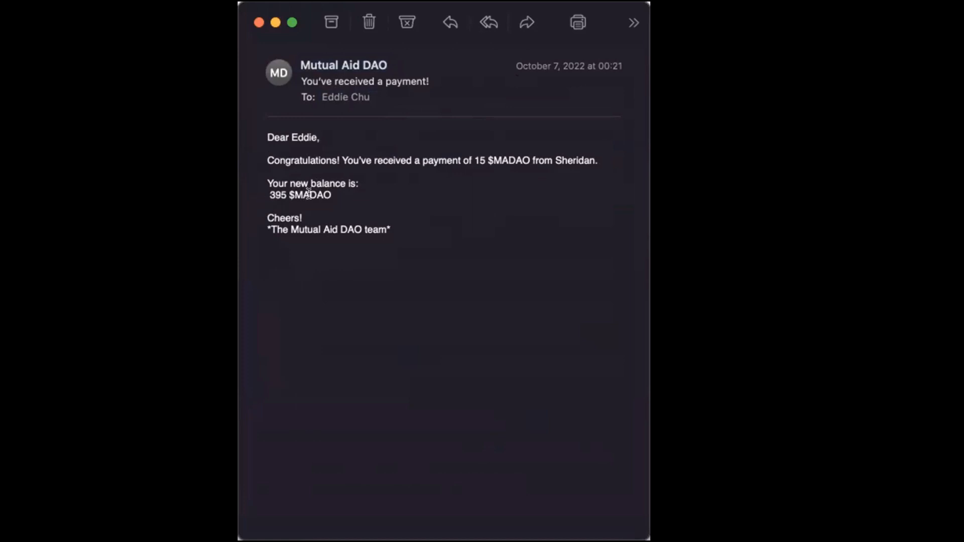
pyautogui.moveTo(429, 248)
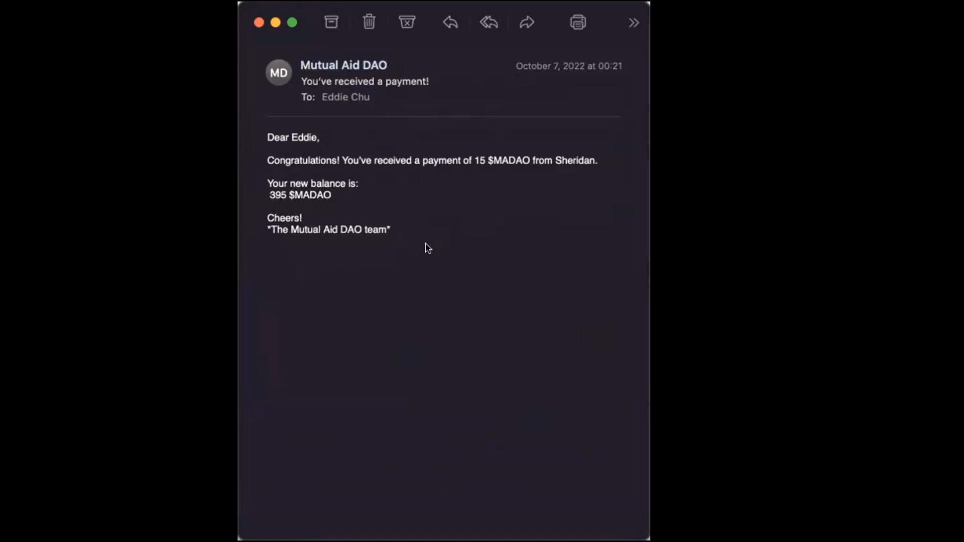
pyautogui.moveTo(429, 275)
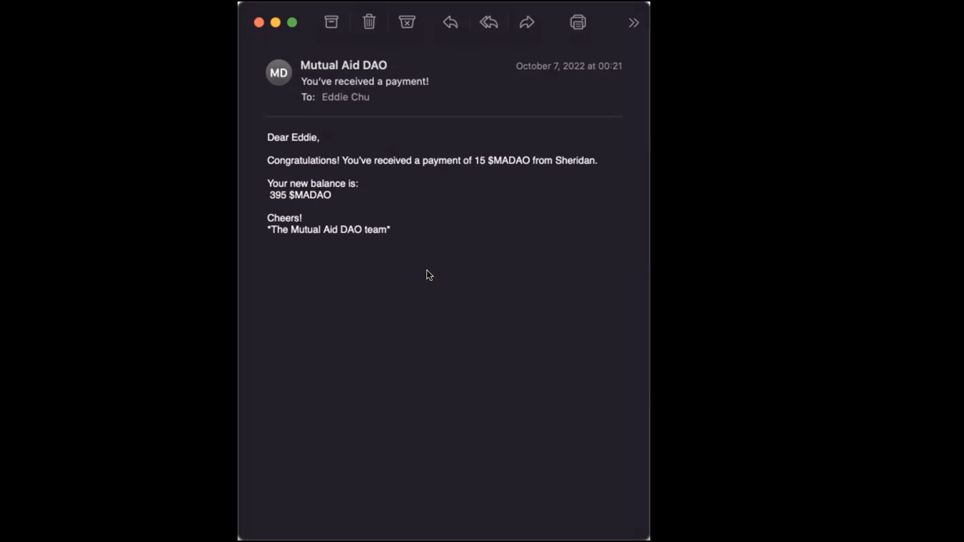
pyautogui.moveTo(487, 211)
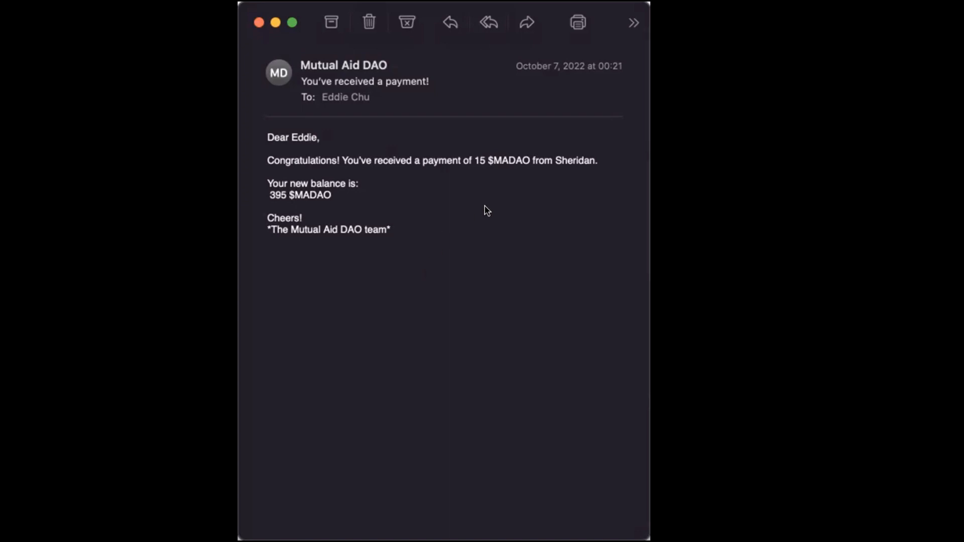
pyautogui.moveTo(375, 205)
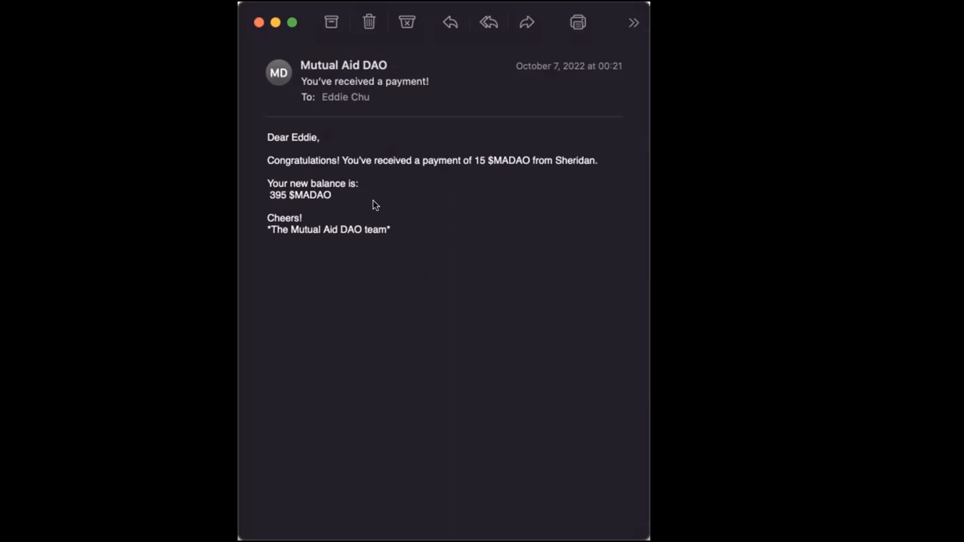
pyautogui.moveTo(417, 252)
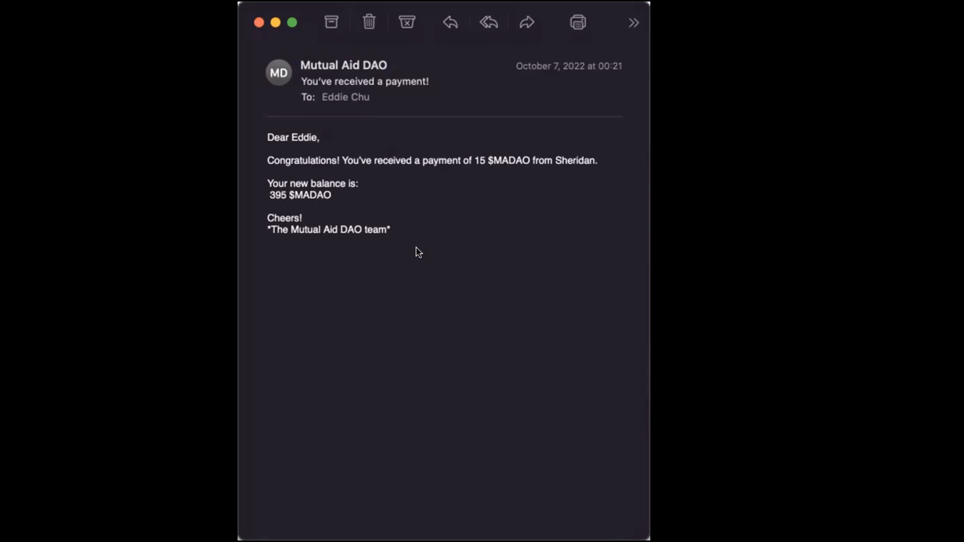
pyautogui.moveTo(368, 304)
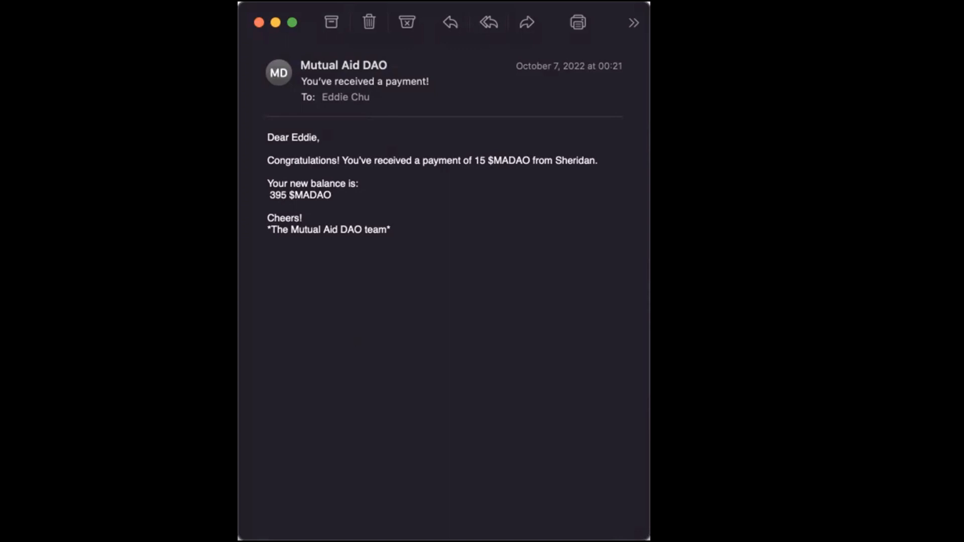
pyautogui.moveTo(262, 395)
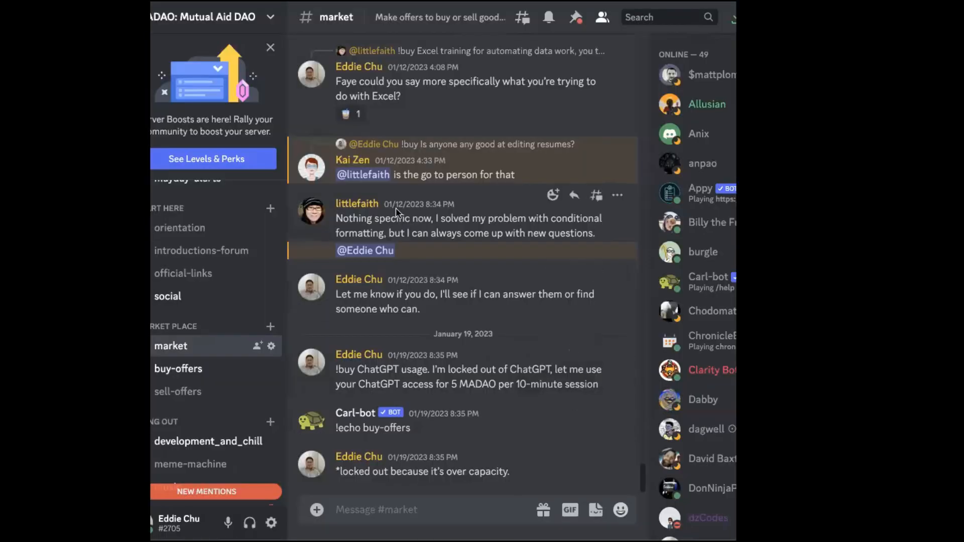
pyautogui.moveTo(447, 259)
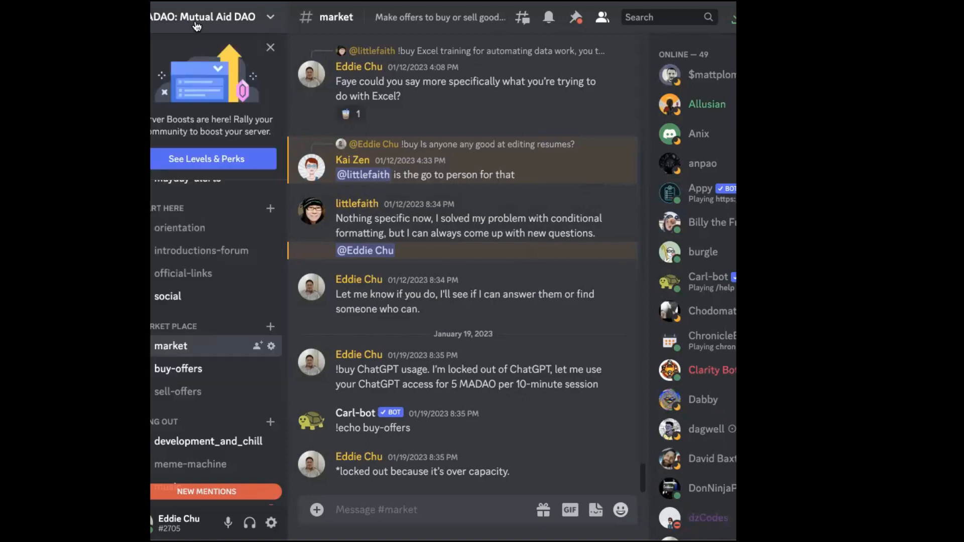
# Scroll the Mutual Aid DAO channel sidebar up to reveal the Events entry
pyautogui.scroll(3)
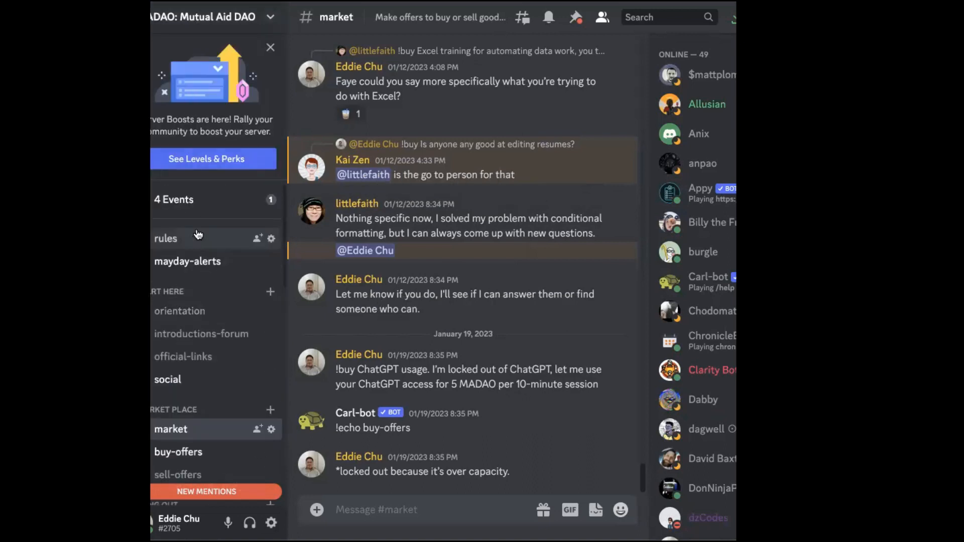
pyautogui.moveTo(208, 140)
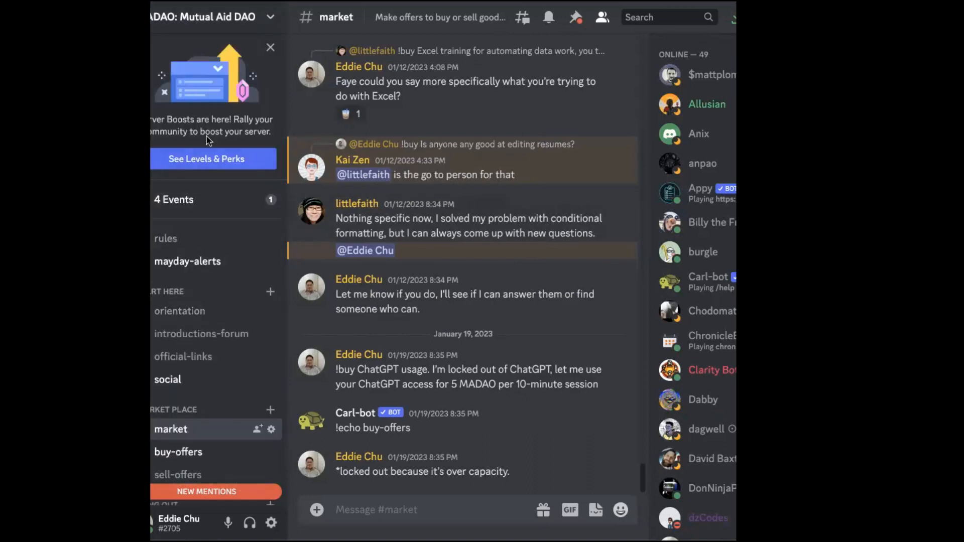
pyautogui.moveTo(180, 209)
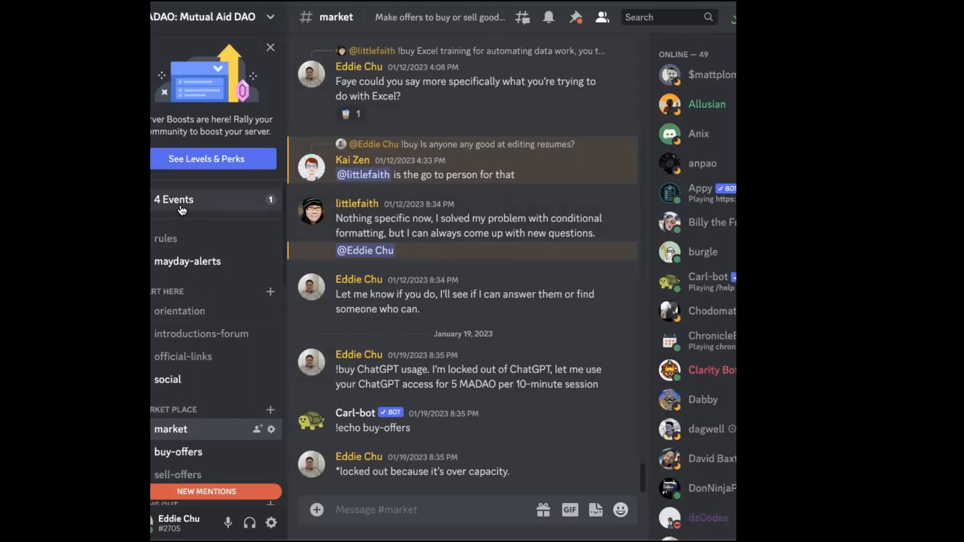
pyautogui.moveTo(190, 208)
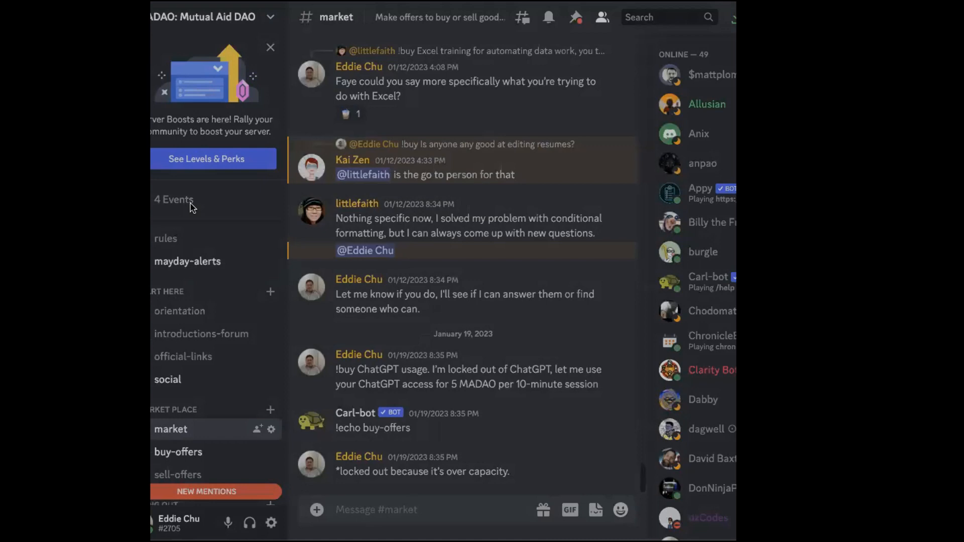
# Show the server's four scheduled events, including the Swap Meet on Tue Jan 24th
pyautogui.click(174, 199)
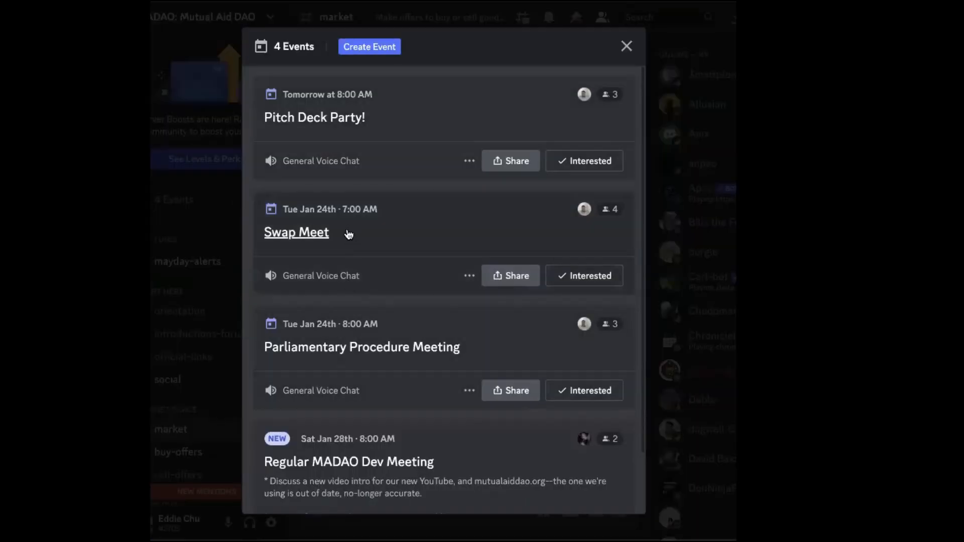
pyautogui.moveTo(302, 217)
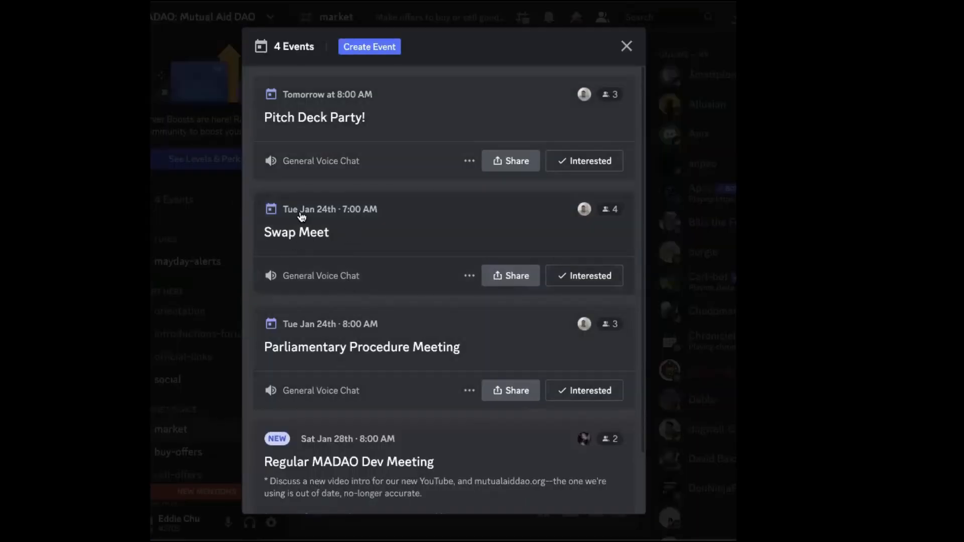
pyautogui.moveTo(404, 220)
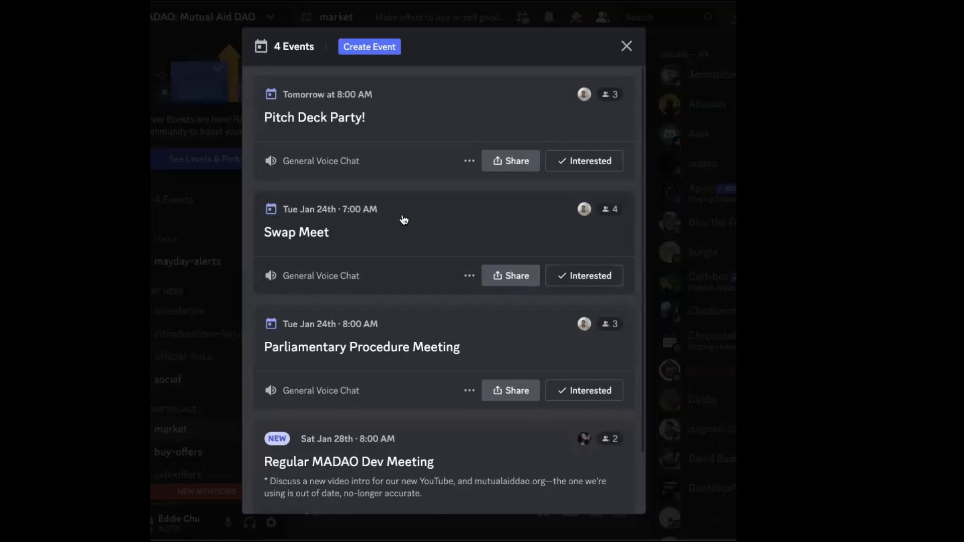
pyautogui.moveTo(418, 224)
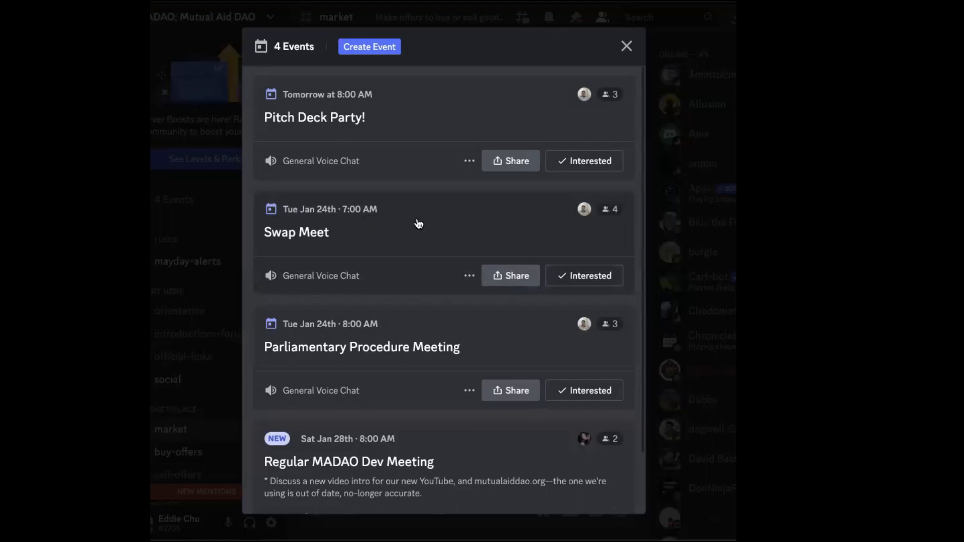
# Close the events list to return to the market channel
pyautogui.click(627, 46)
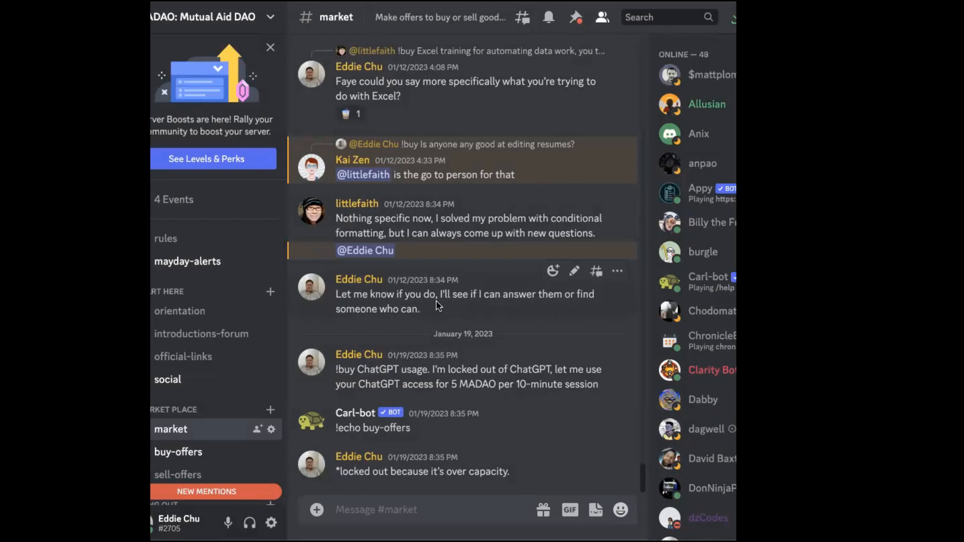
pyautogui.moveTo(428, 316)
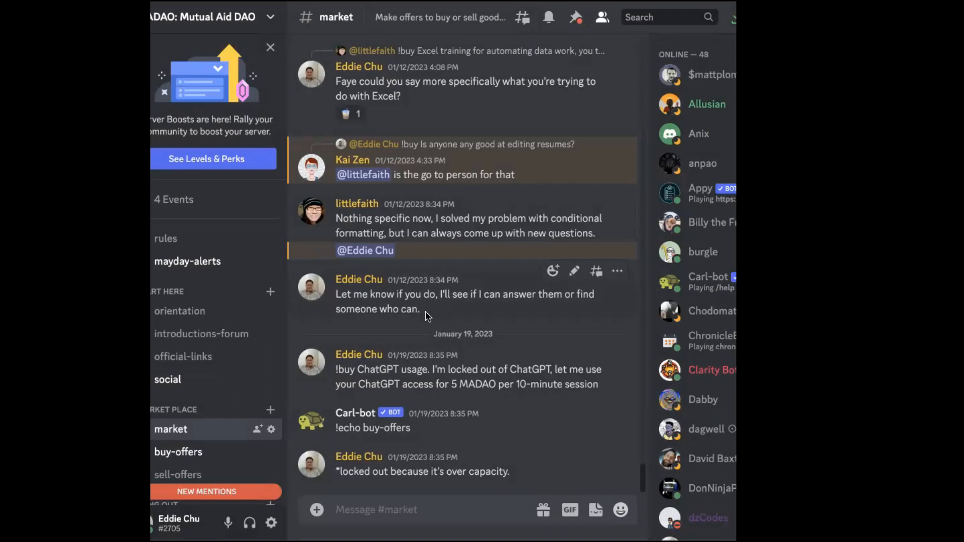
pyautogui.moveTo(452, 134)
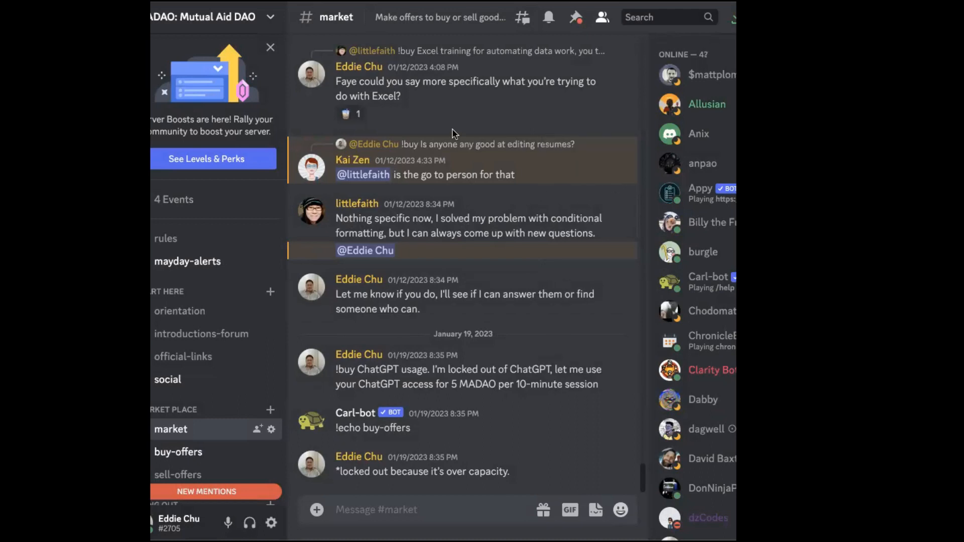